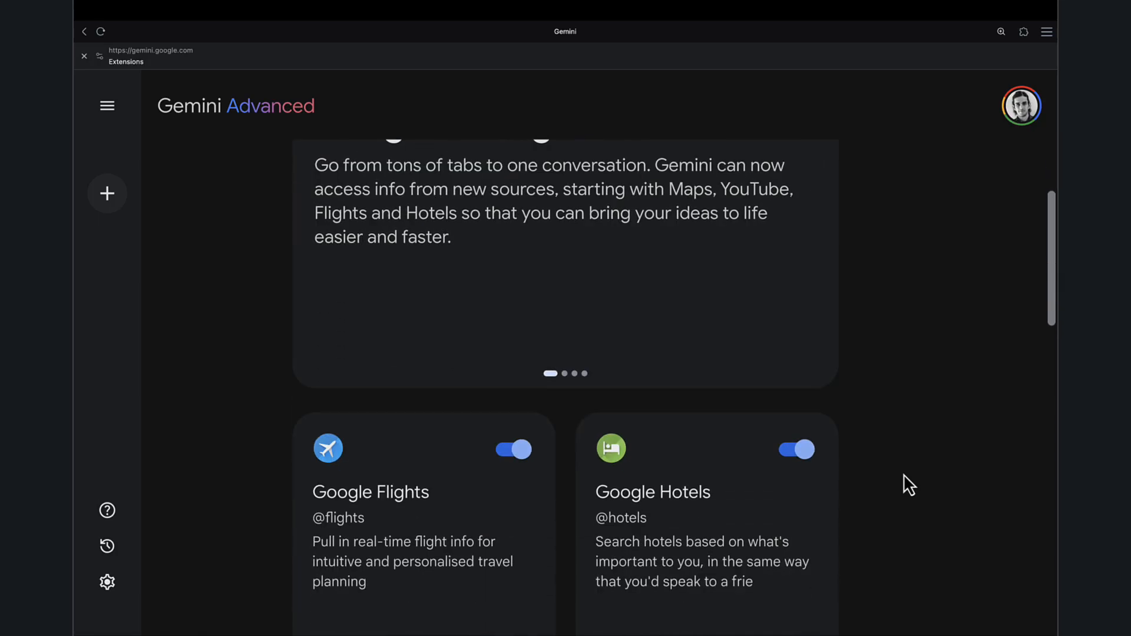
scroll(down, 3)
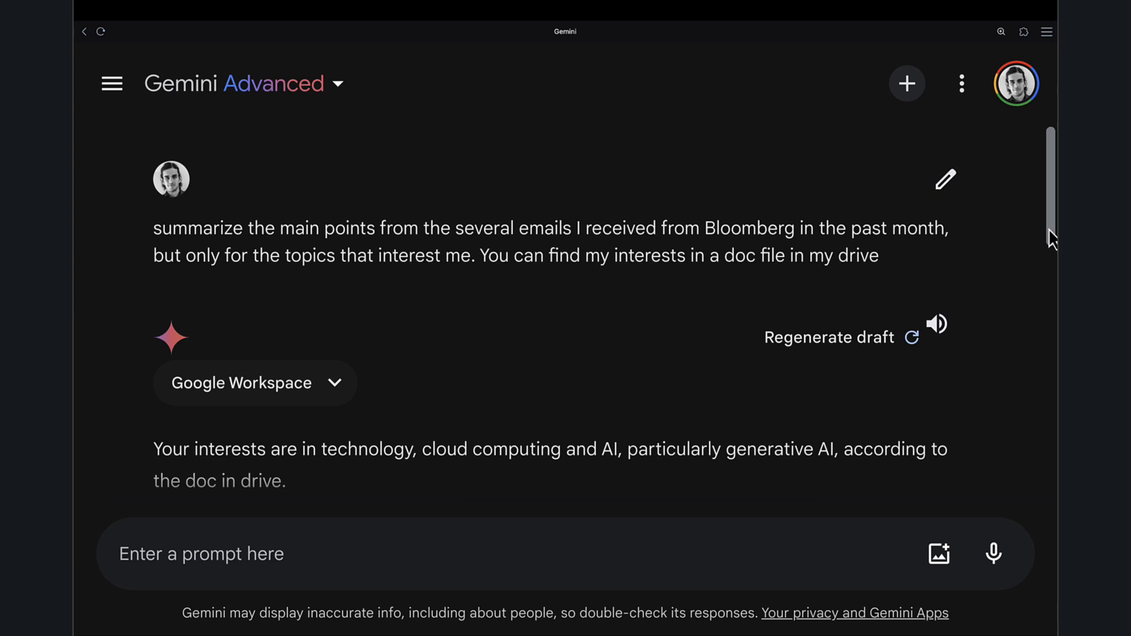
scroll(down, 3)
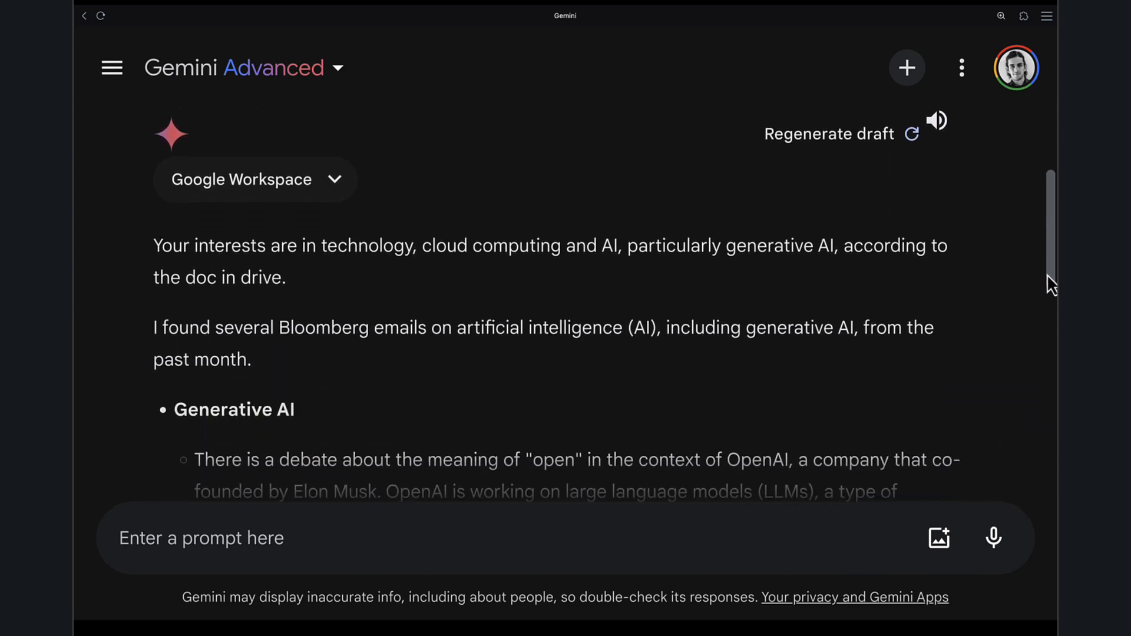
scroll(down, 3)
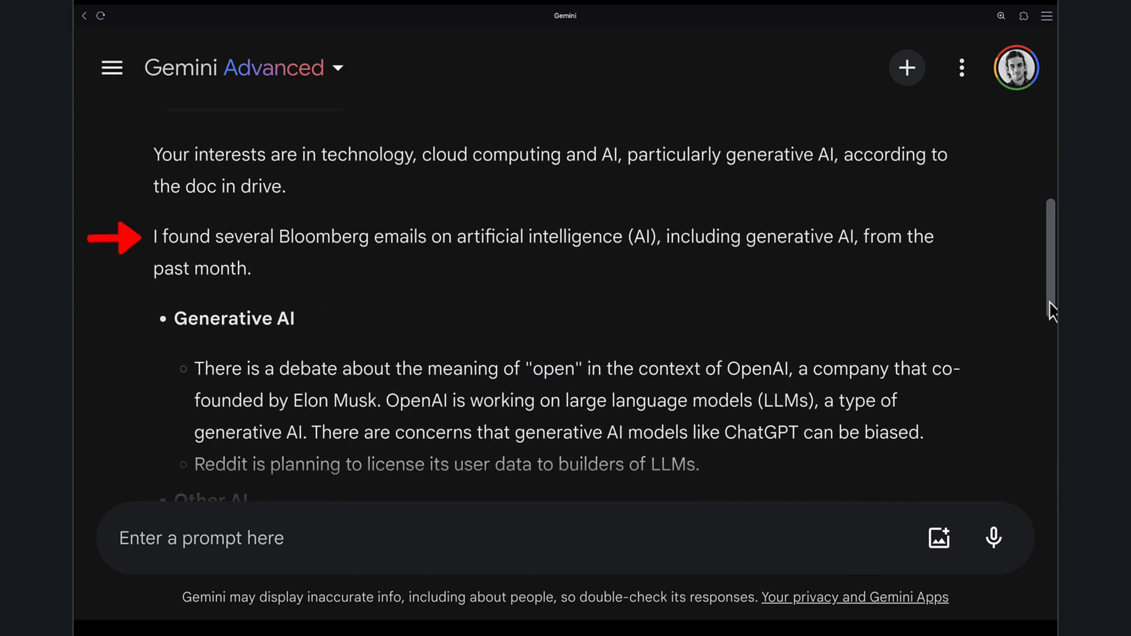
scroll(down, 3)
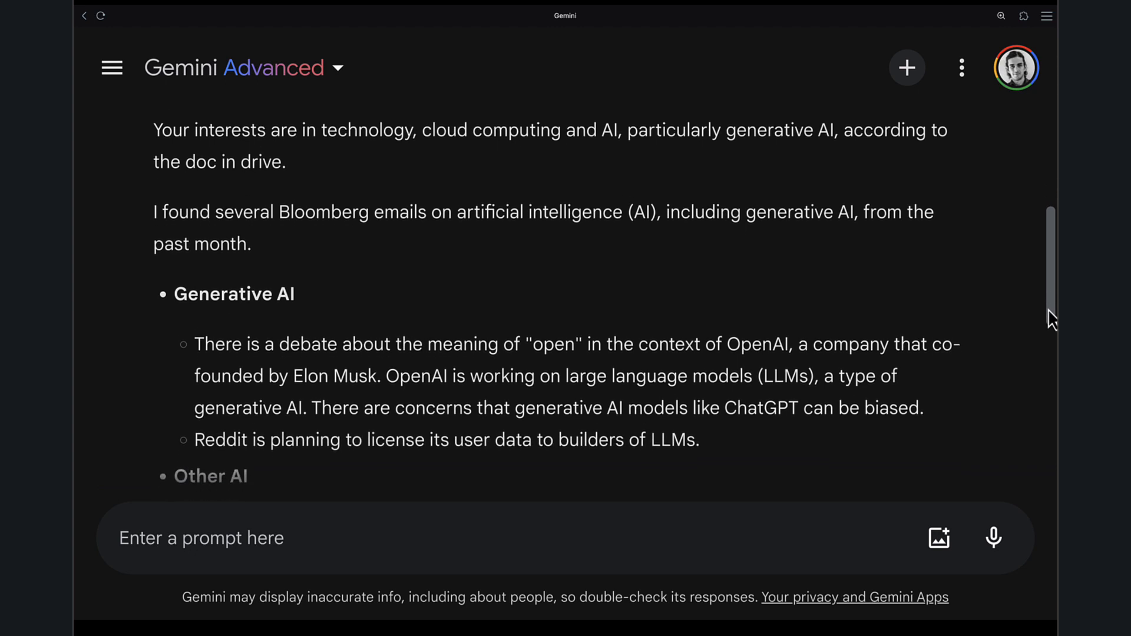
scroll(down, 3)
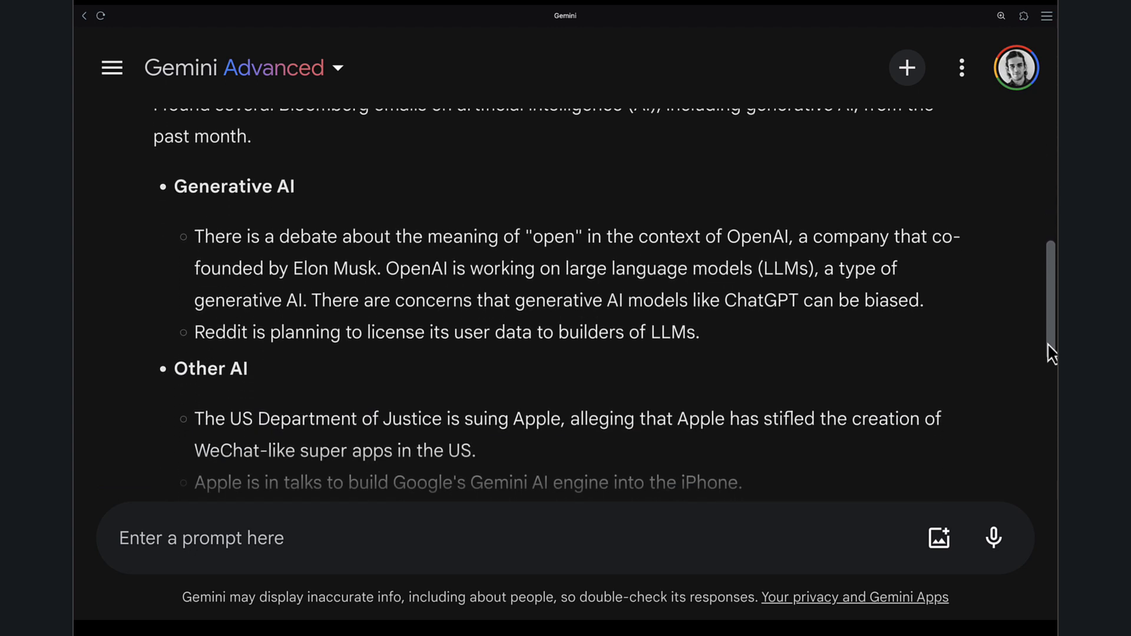
scroll(down, 3)
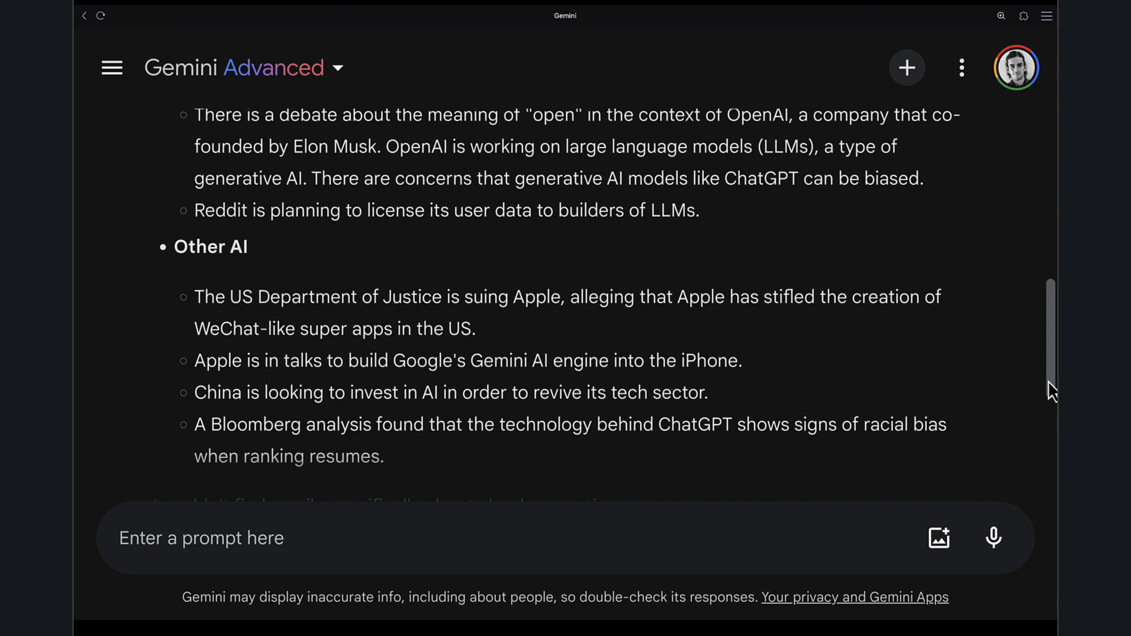